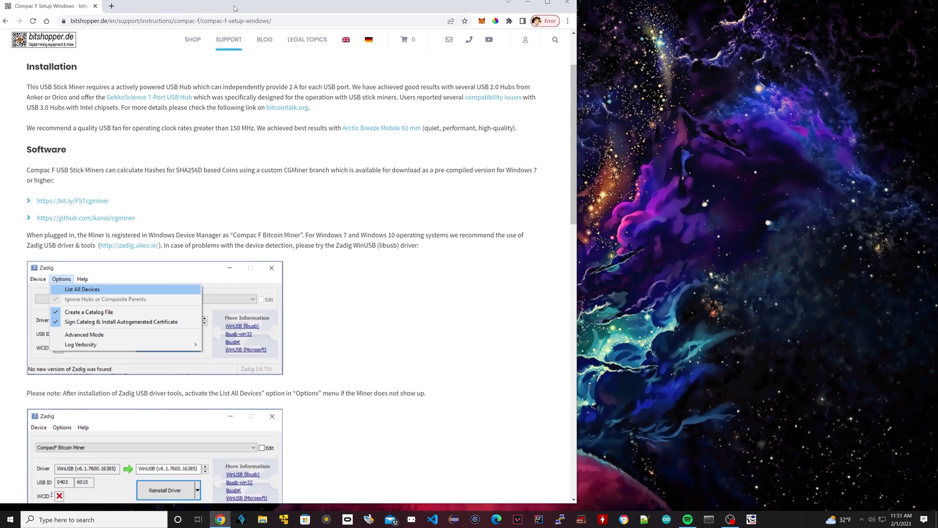
# Scroll the bitshopper.de Compac F guide down to the Software section.
pyautogui.scroll(-3)
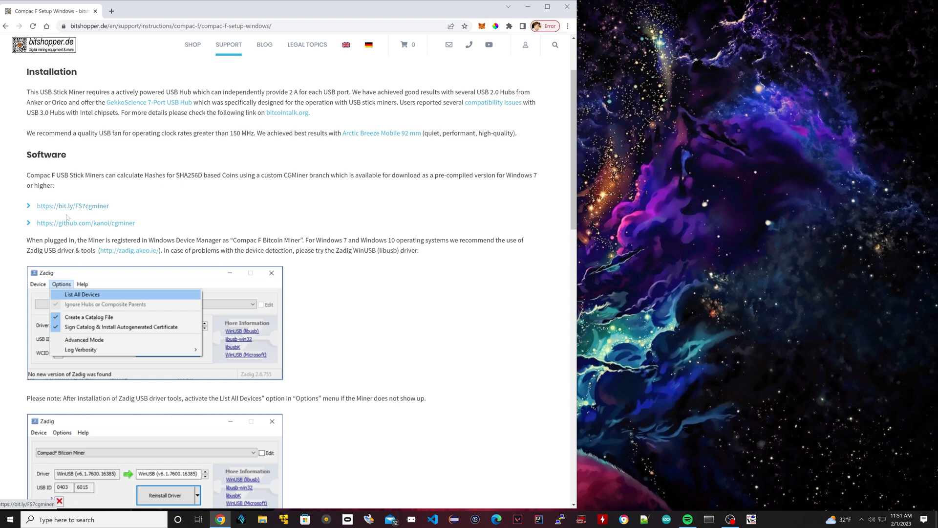
pyautogui.click(72, 206)
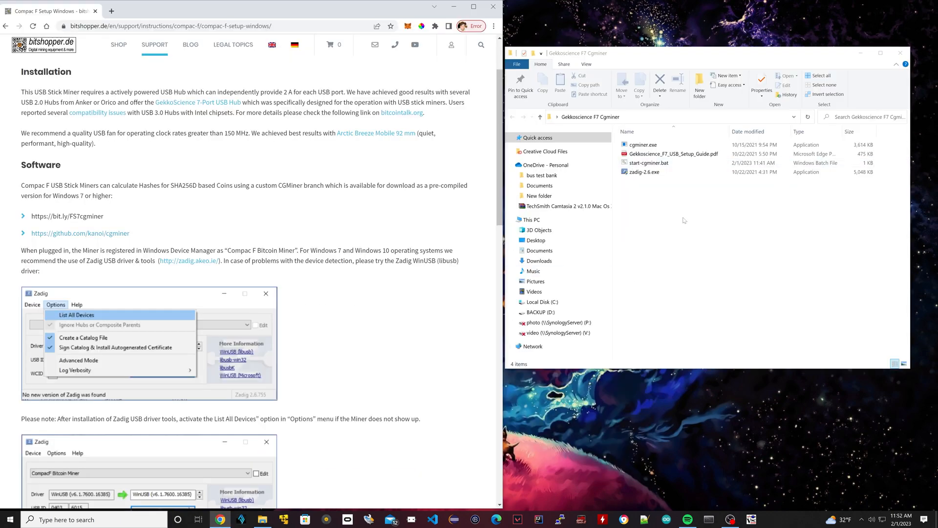
# Launch zadig-2.6.exe from the Gekkoscience F7 Cgminer folder.
pyautogui.scroll(-3)
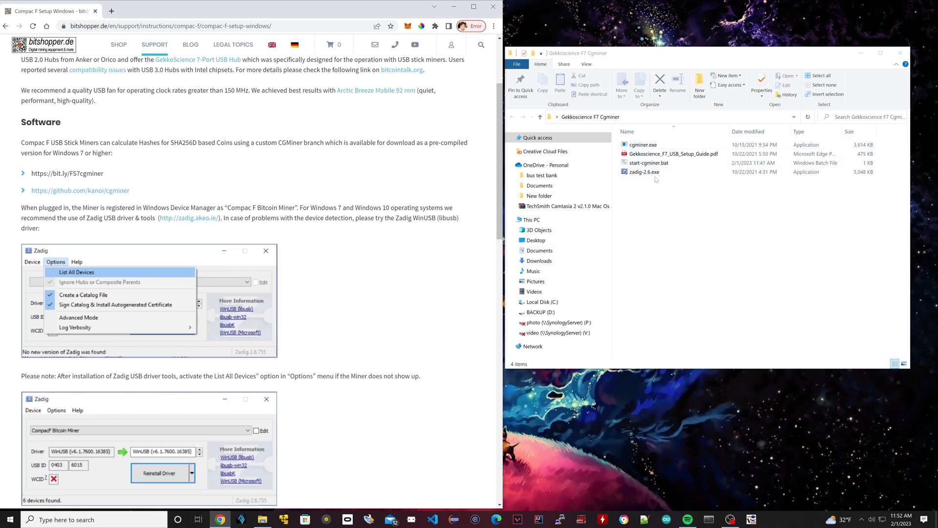
pyautogui.click(644, 172)
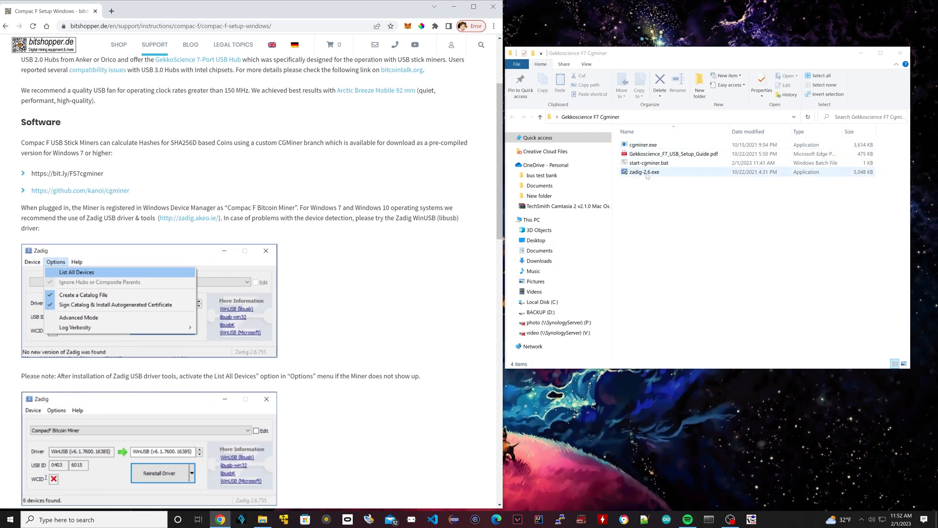
pyautogui.click(644, 171)
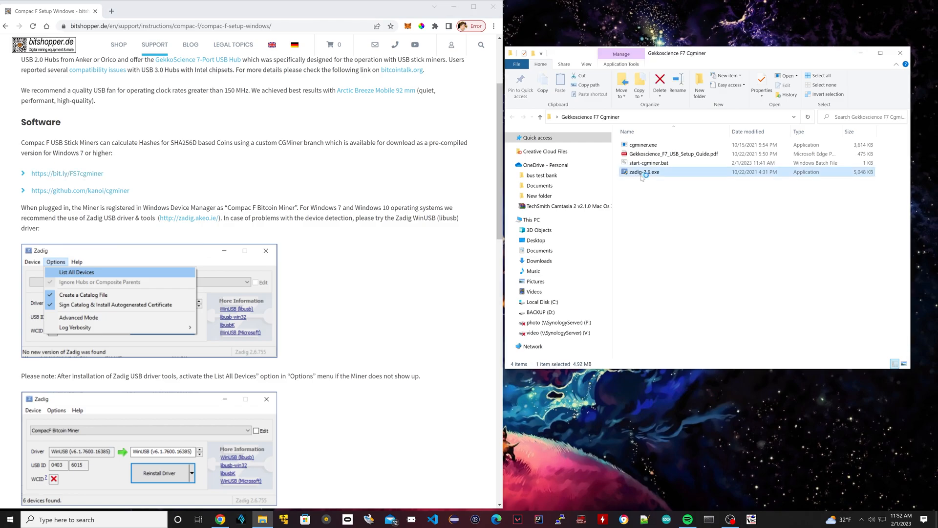
pyautogui.doubleClick(644, 172)
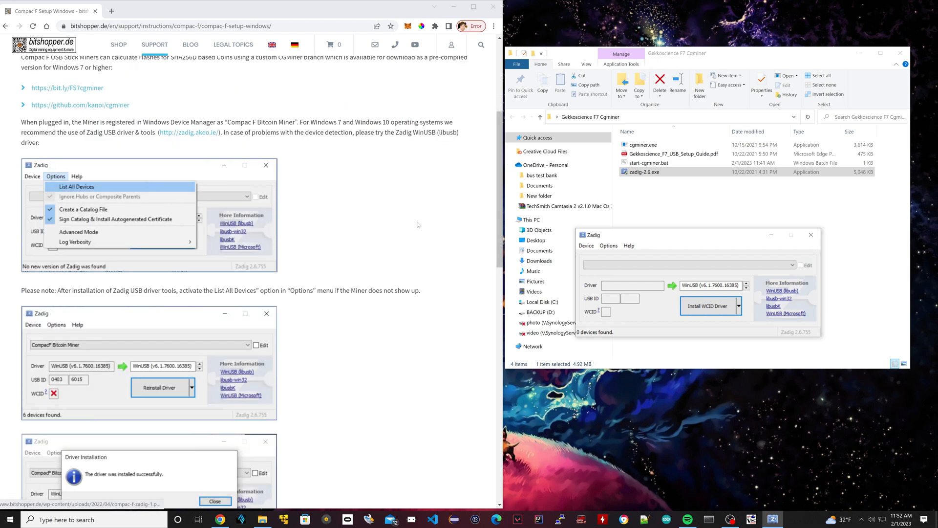
# List all devices, reinstall the WinUSB driver for the Compac F Bitcoin Miner and dismiss the success message.
pyautogui.click(609, 245)
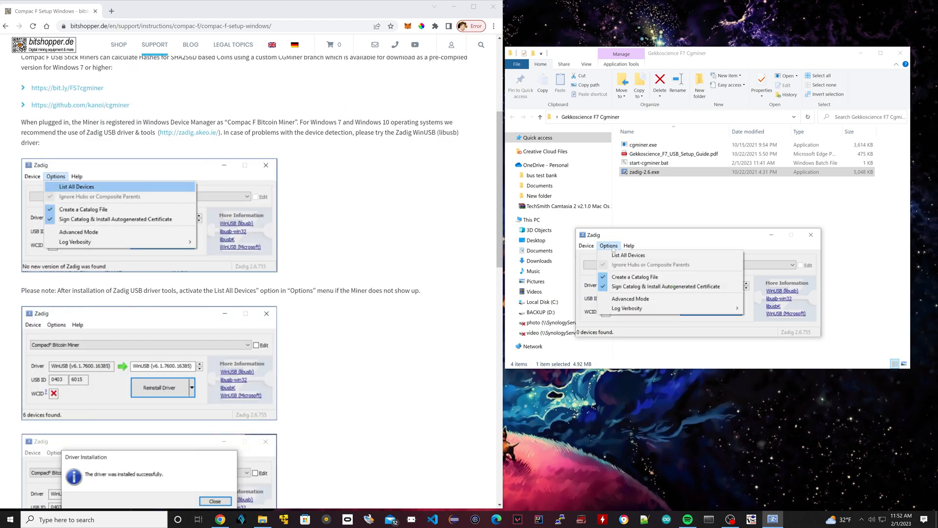
pyautogui.click(627, 254)
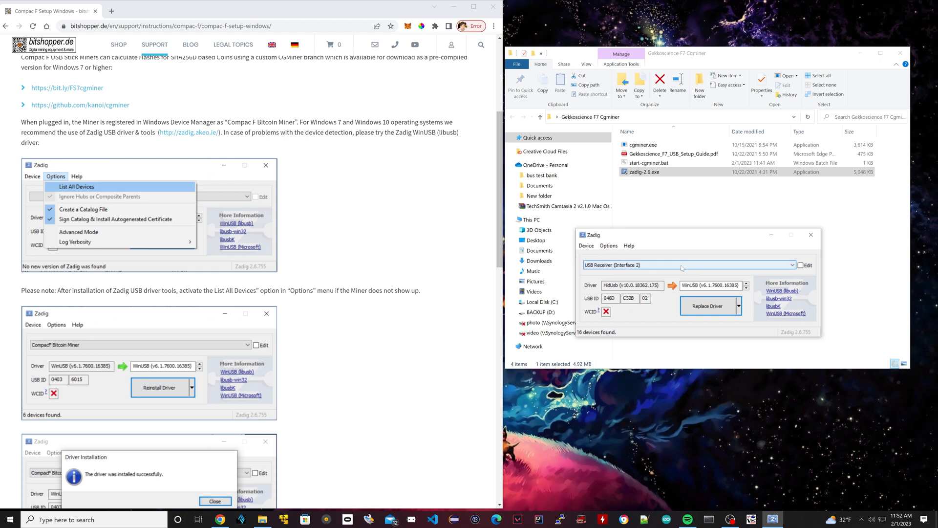
pyautogui.click(803, 265)
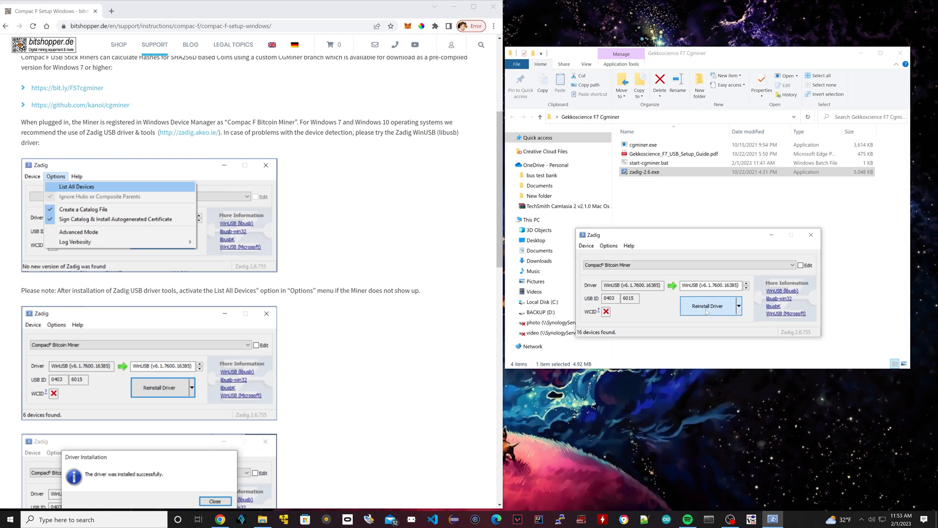
pyautogui.click(709, 306)
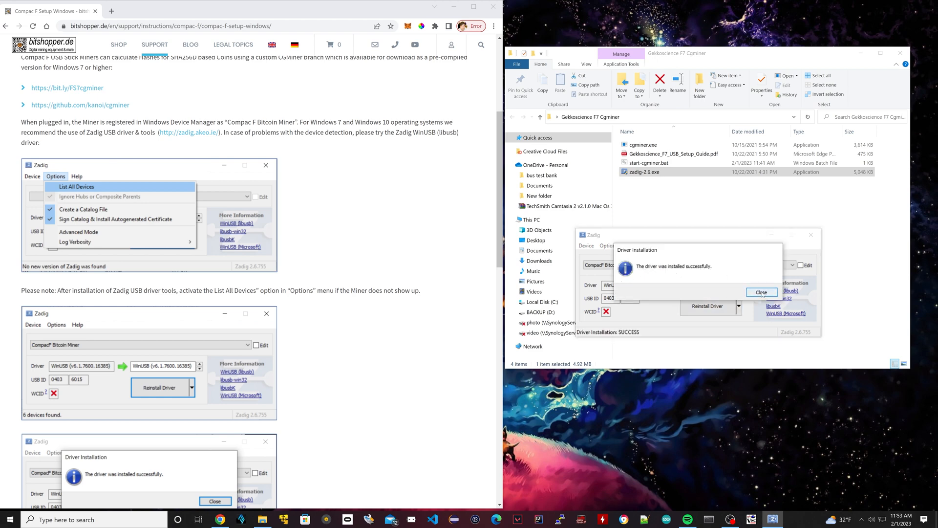
pyautogui.click(761, 293)
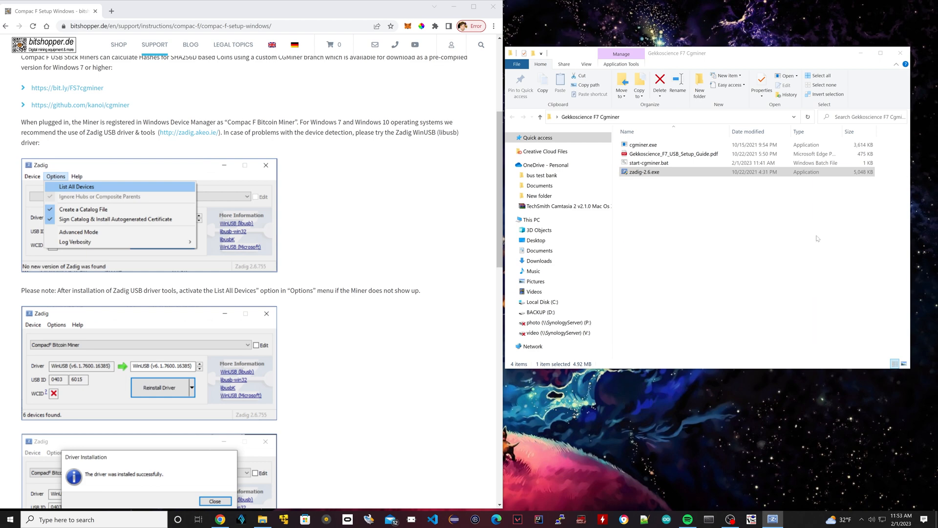
# Open start-cgminer.bat with Edit with Notepad++ from its context menu.
pyautogui.scroll(-3)
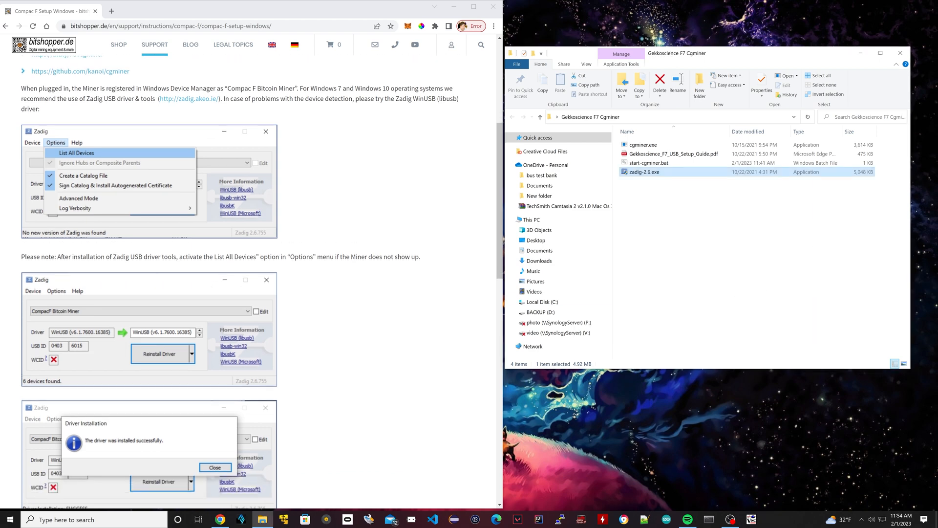
pyautogui.scroll(-3)
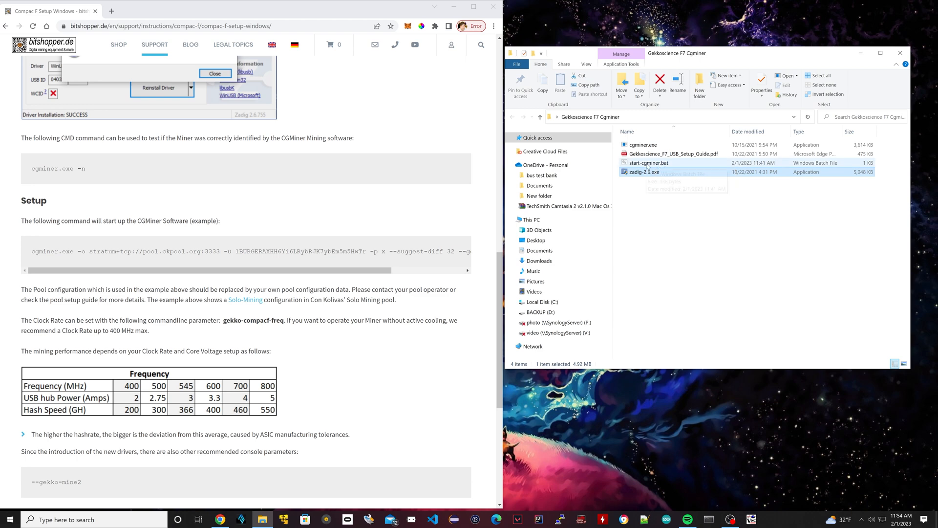
pyautogui.click(649, 163)
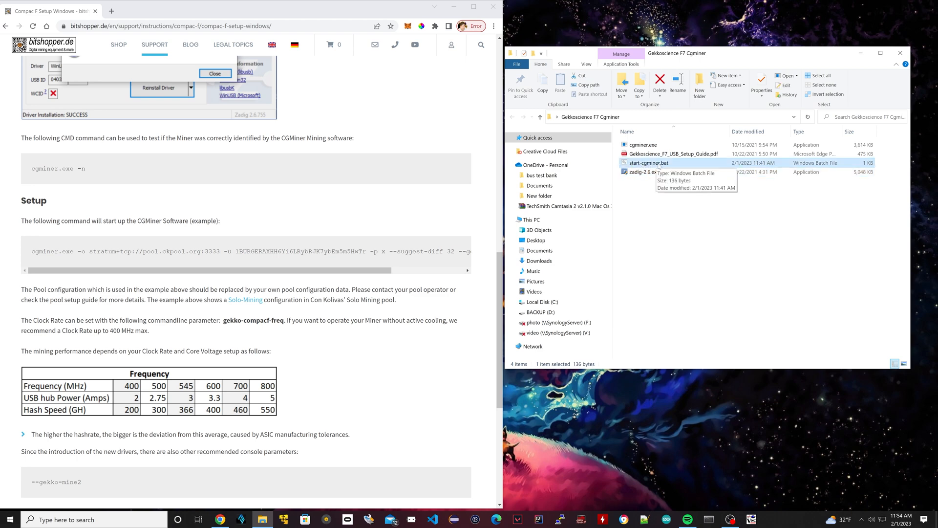
pyautogui.rightClick(648, 163)
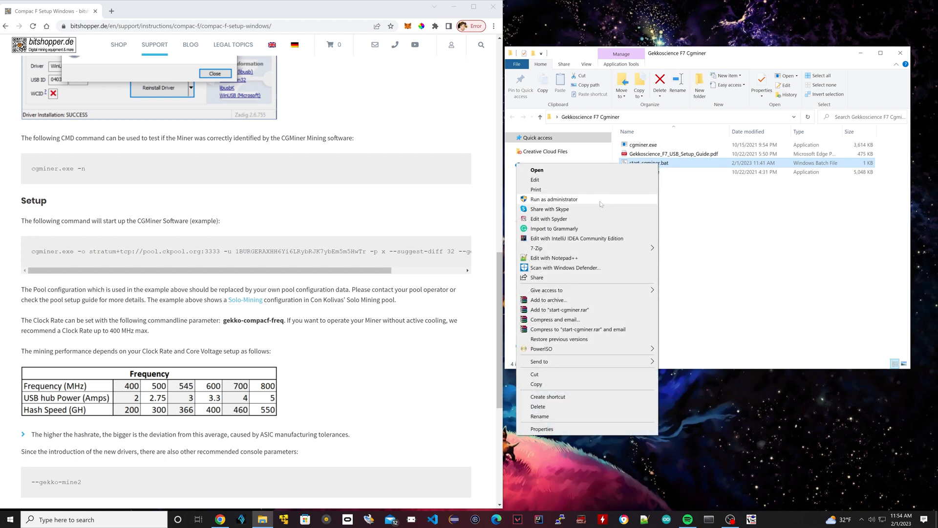
pyautogui.moveTo(578, 231)
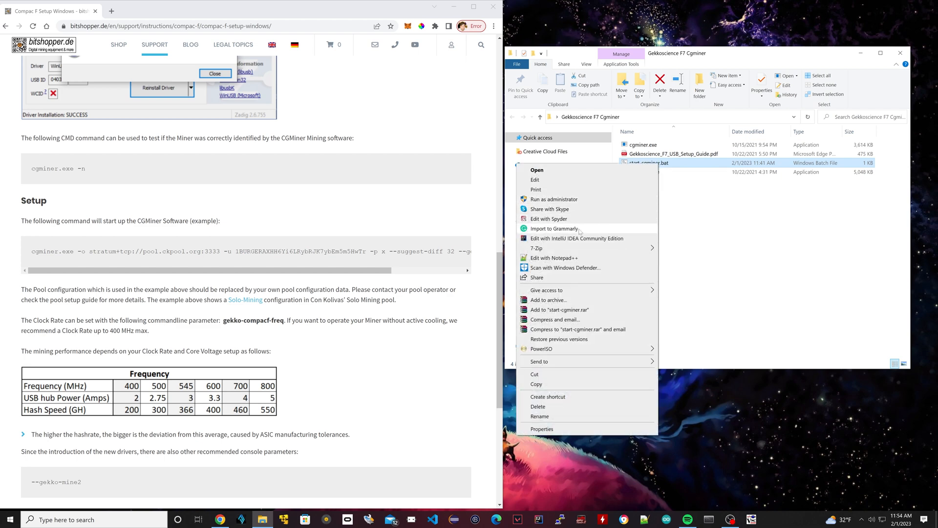
pyautogui.click(552, 258)
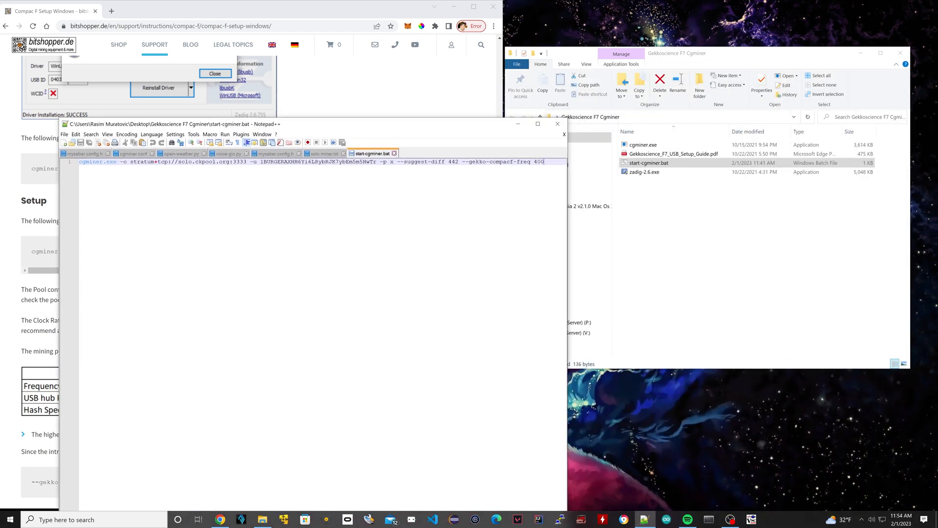
# Highlight the 400 frequency value and the stratum pool address in the cgminer command to review them.
pyautogui.doubleClick(539, 161)
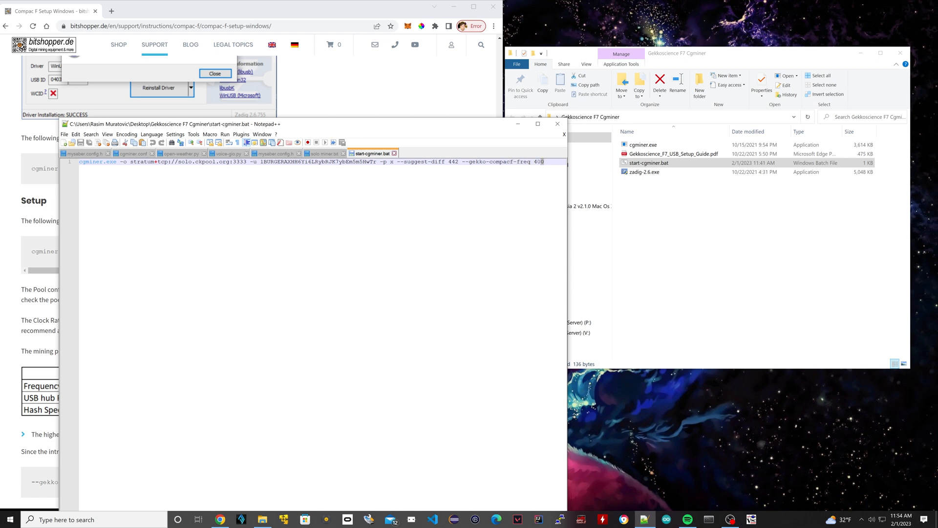
pyautogui.doubleClick(537, 163)
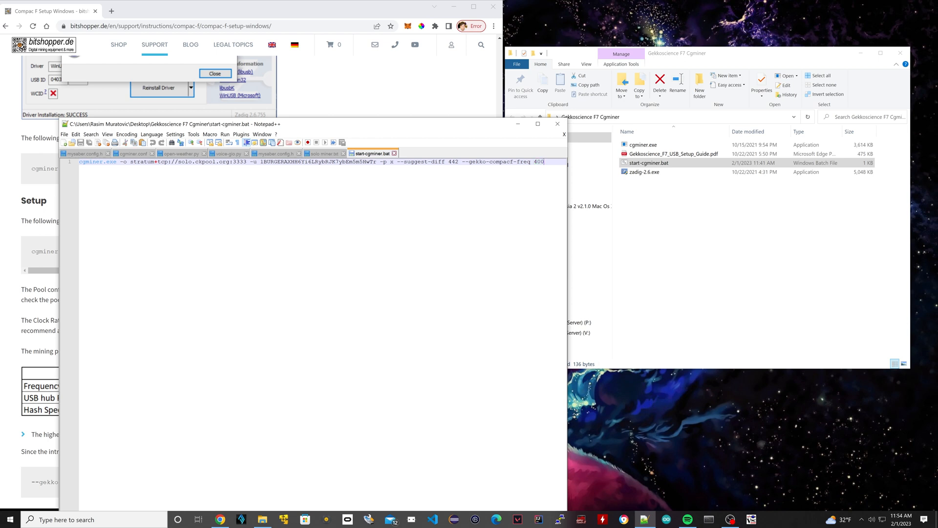
pyautogui.doubleClick(533, 161)
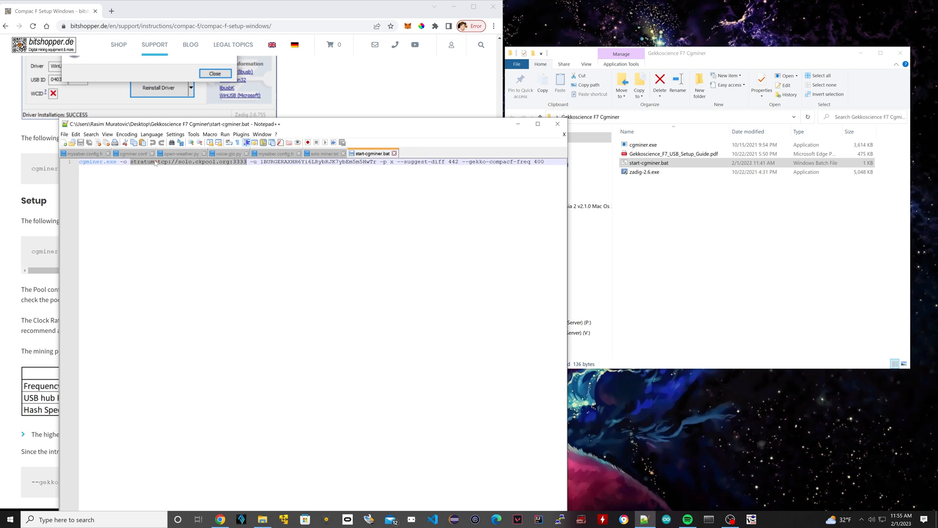
pyautogui.moveTo(131, 168)
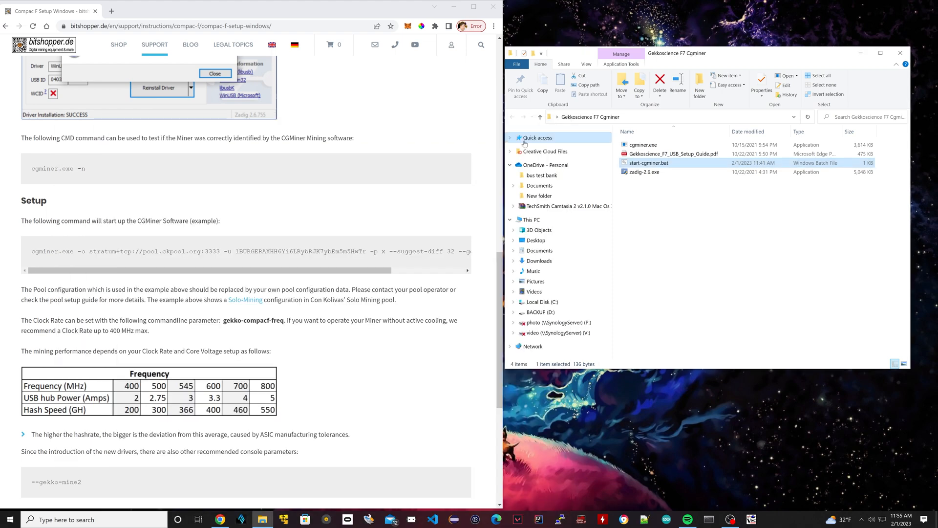
# Run start-cgminer.bat so cgminer starts hashing against solo.ckpool.org.
pyautogui.click(639, 221)
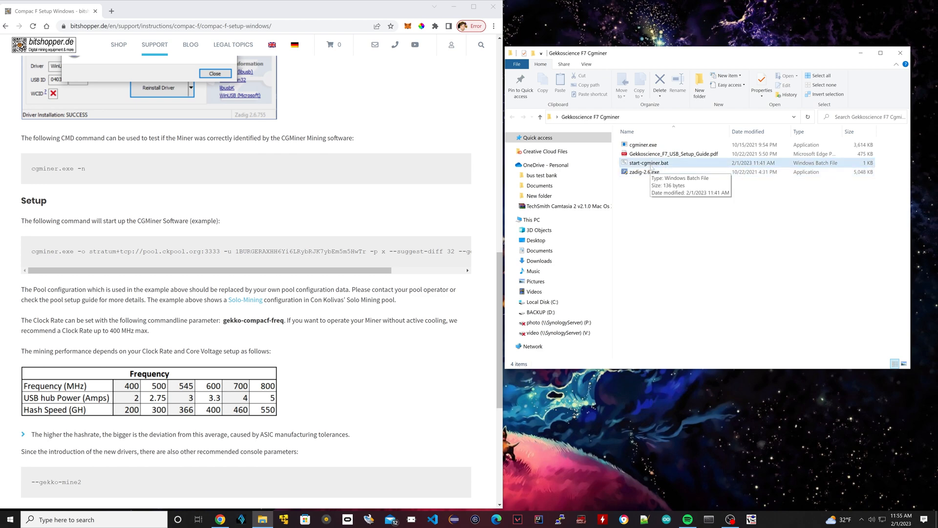
pyautogui.click(648, 163)
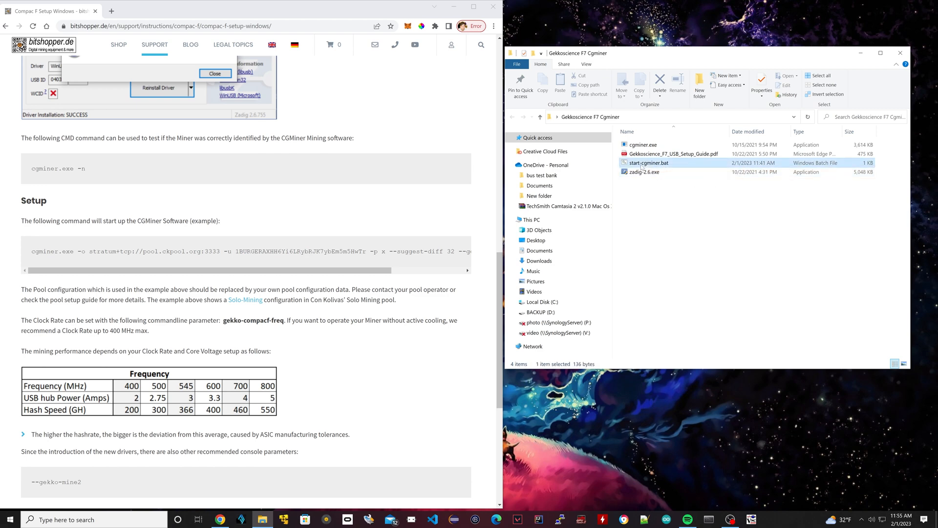
pyautogui.doubleClick(649, 163)
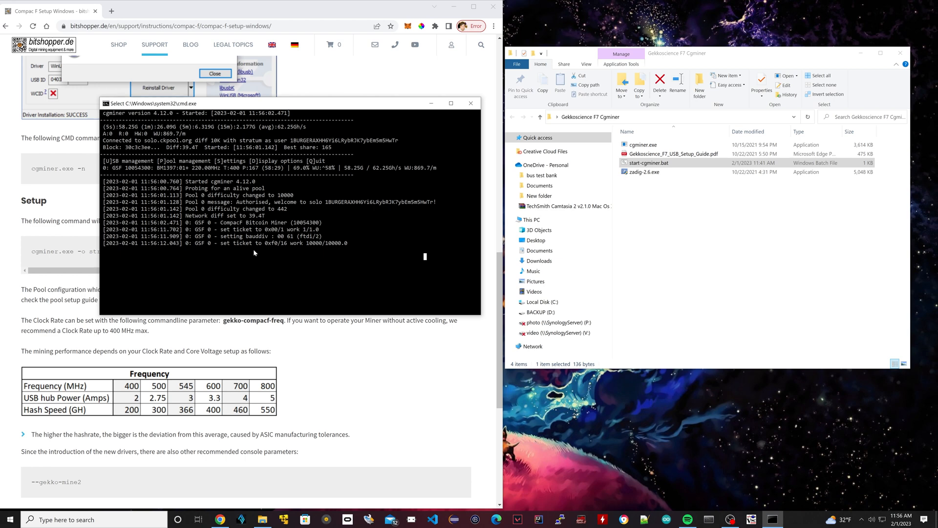
pyautogui.moveTo(310, 267)
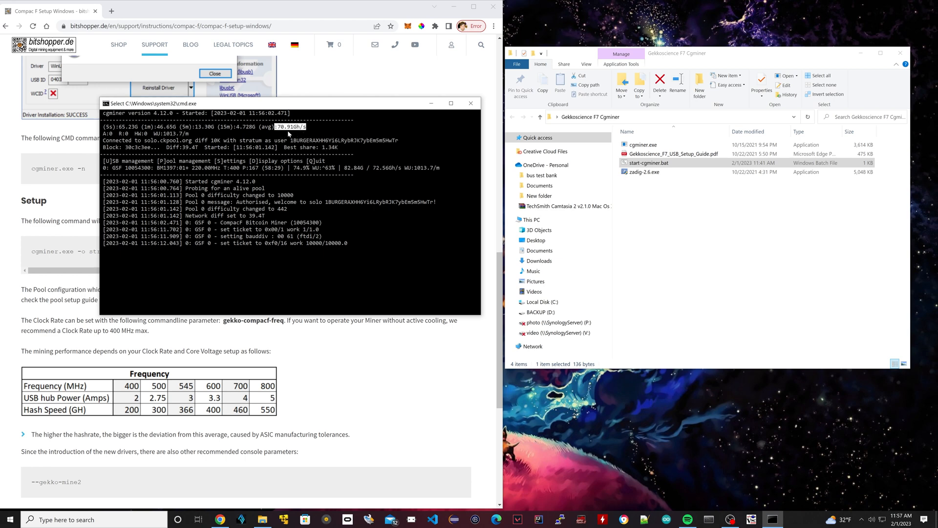
pyautogui.moveTo(301, 261)
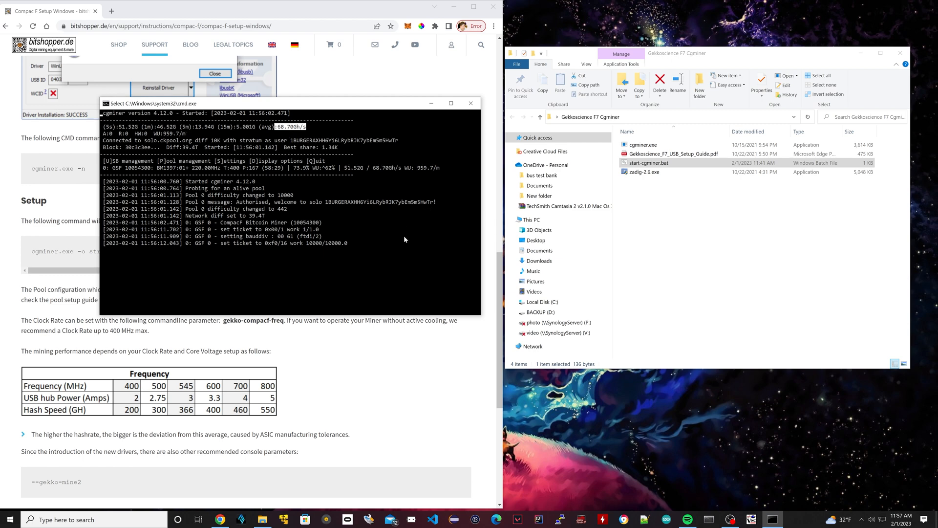
pyautogui.moveTo(382, 271)
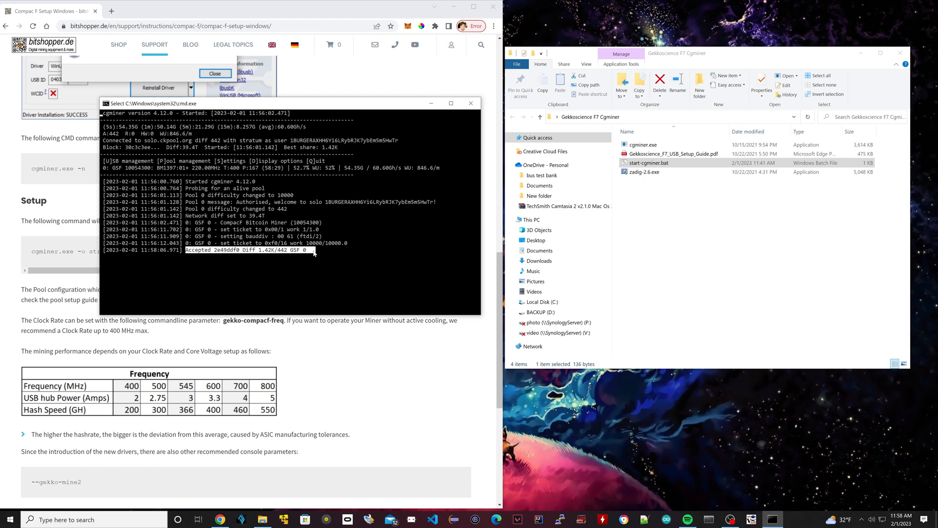
pyautogui.moveTo(309, 271)
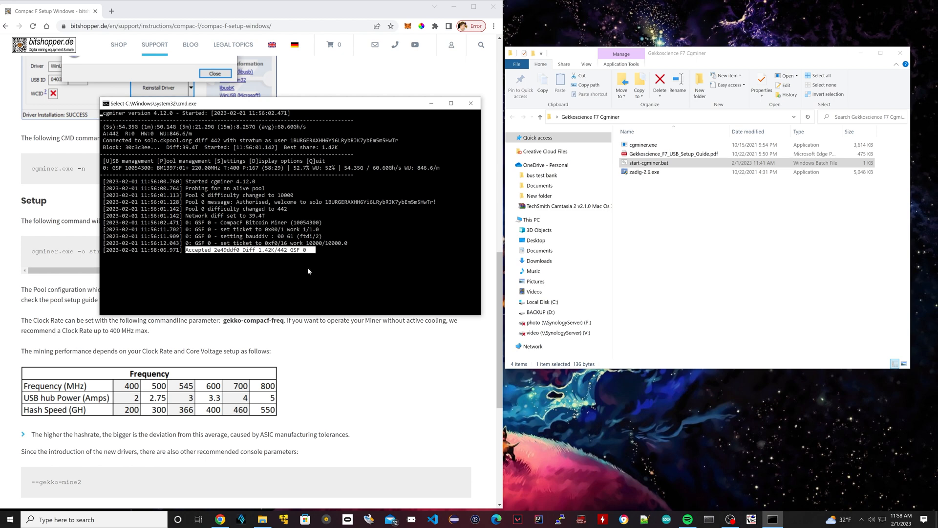
pyautogui.moveTo(293, 284)
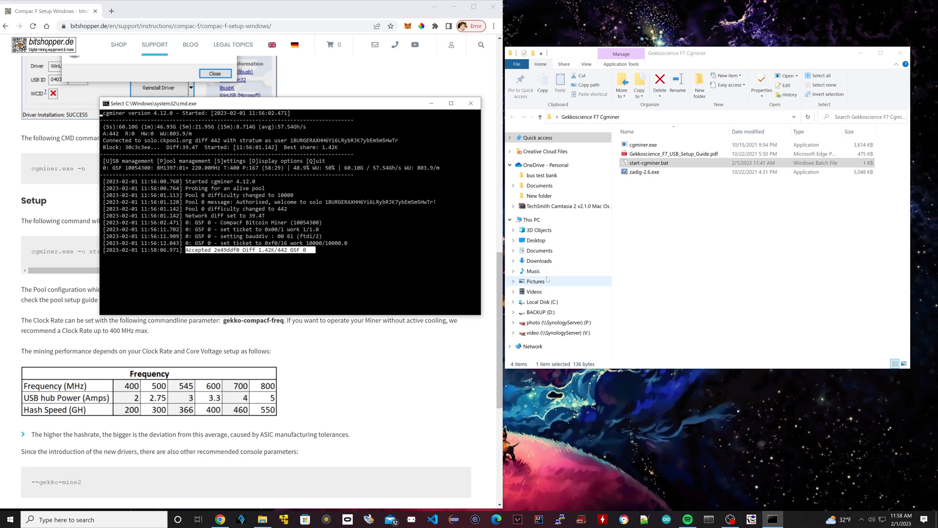
pyautogui.moveTo(635, 283)
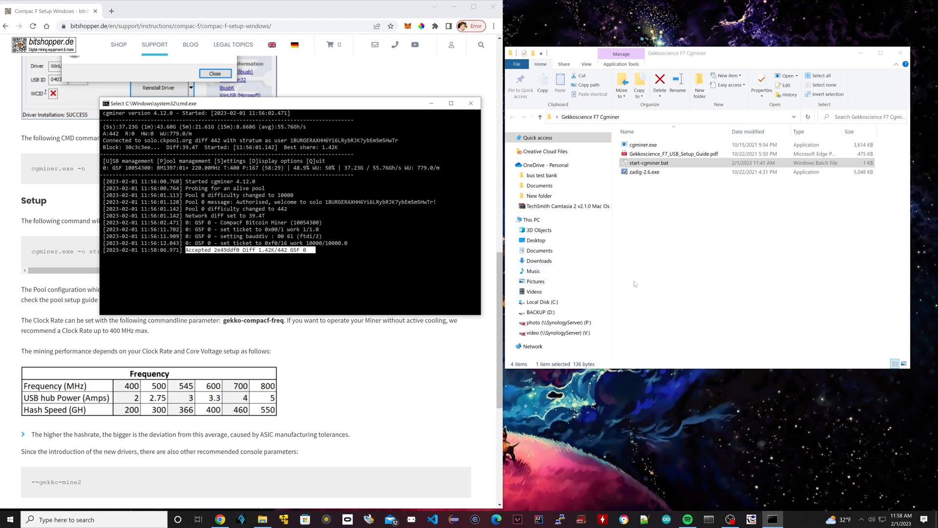